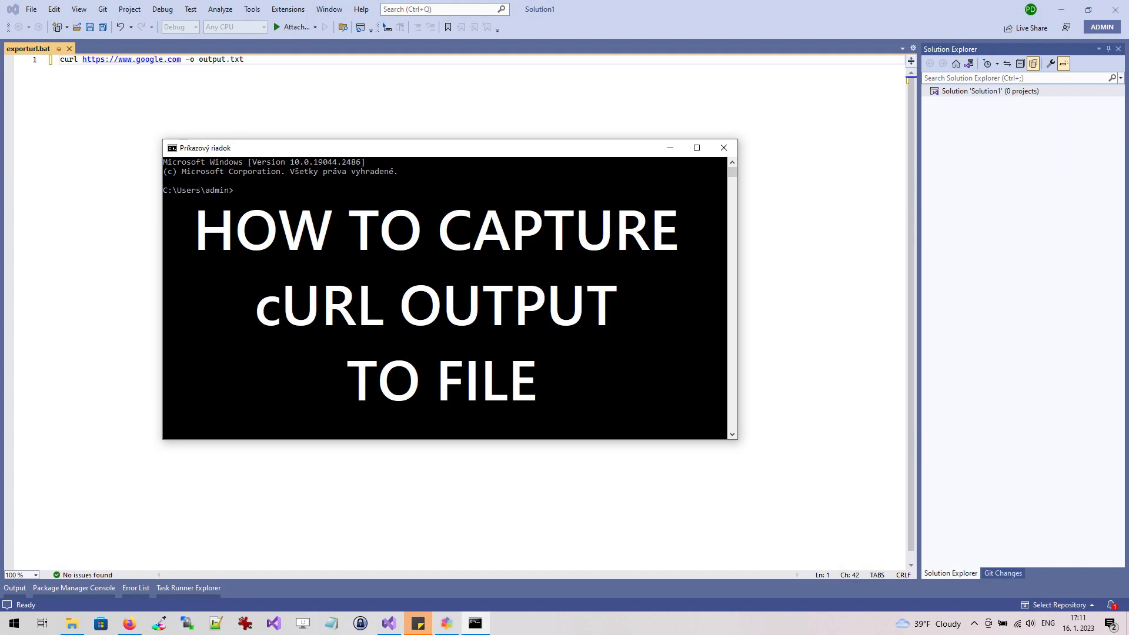
- Bring up the File menu commands in the empty Visual Studio window
left_click(31, 9)
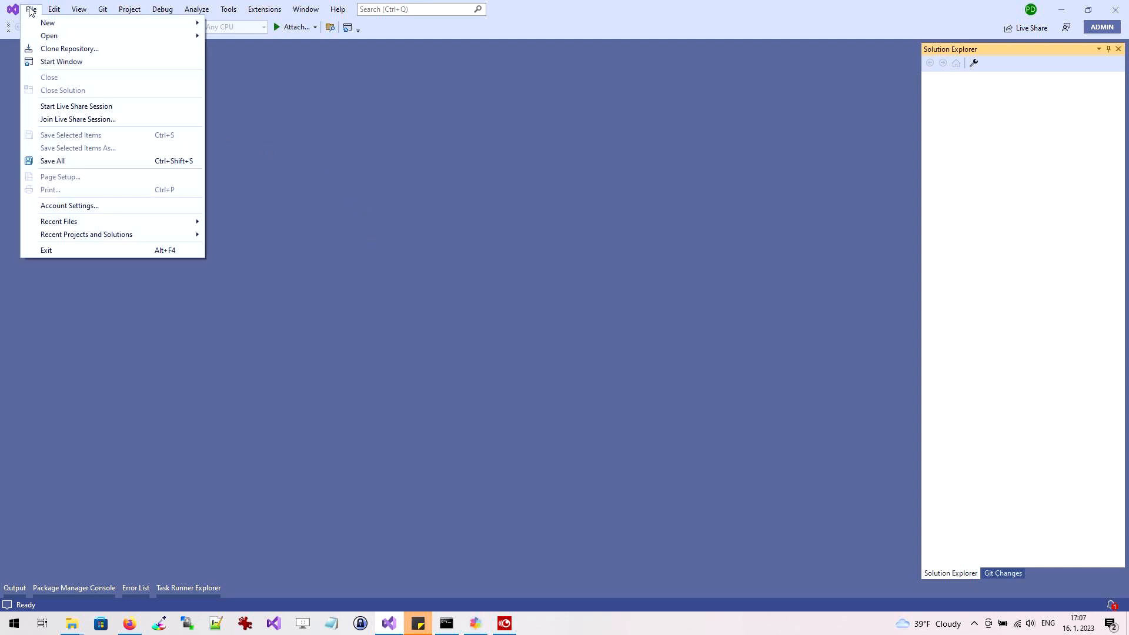
- Create a new blank Text File (TextFile1.txt) via File > New > File
left_click(47, 22)
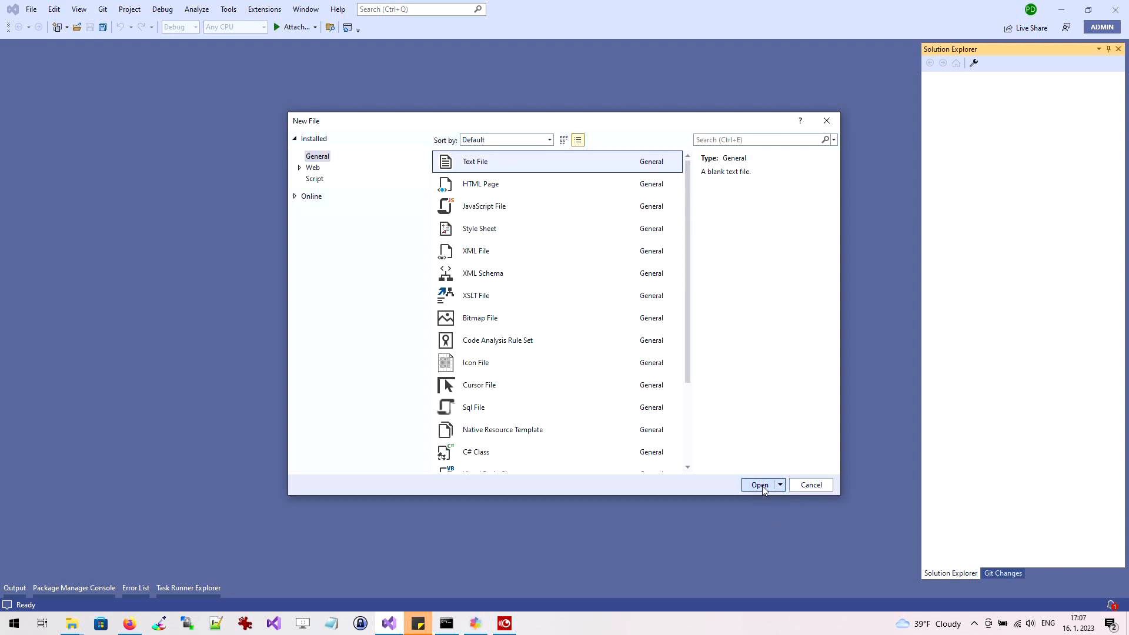
left_click(758, 485)
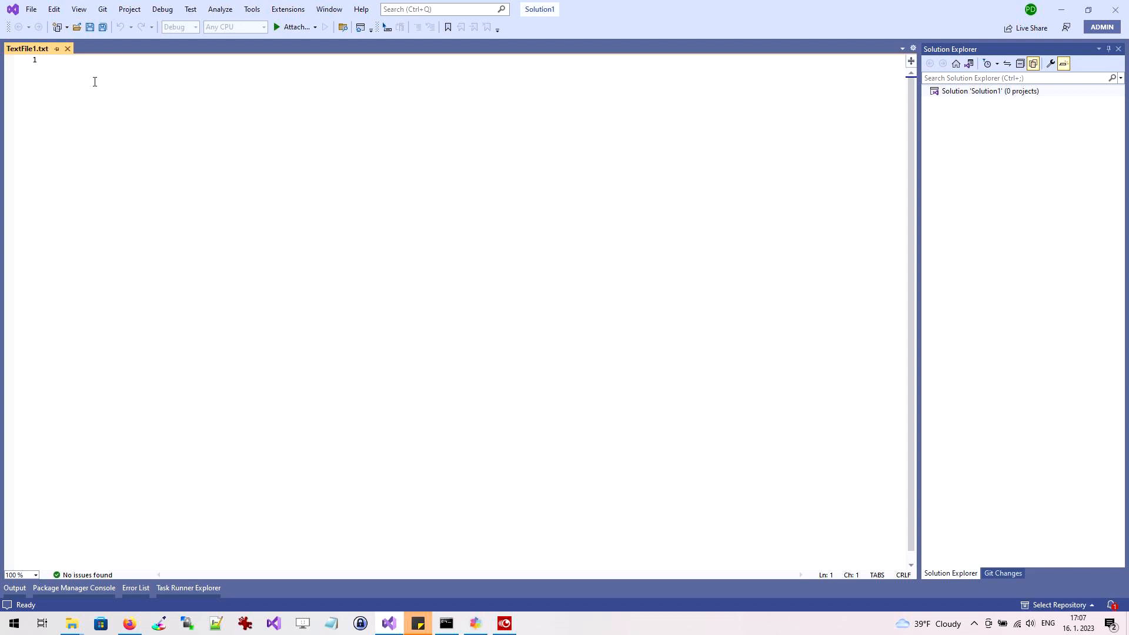
mouse_move(112, 73)
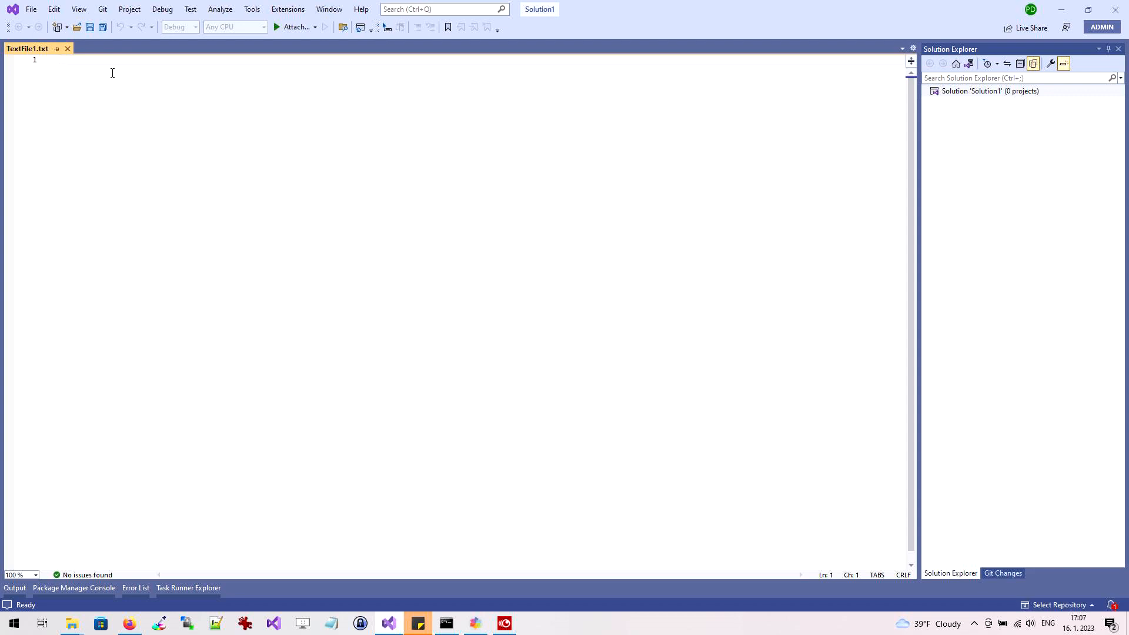
type("curl h")
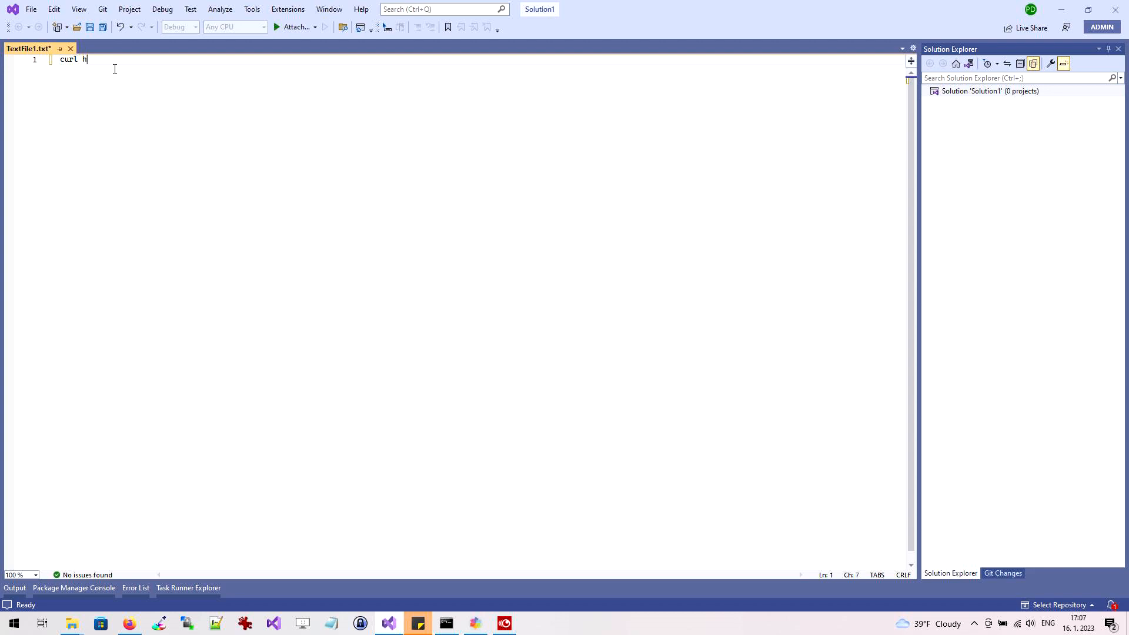
type("ttps:")
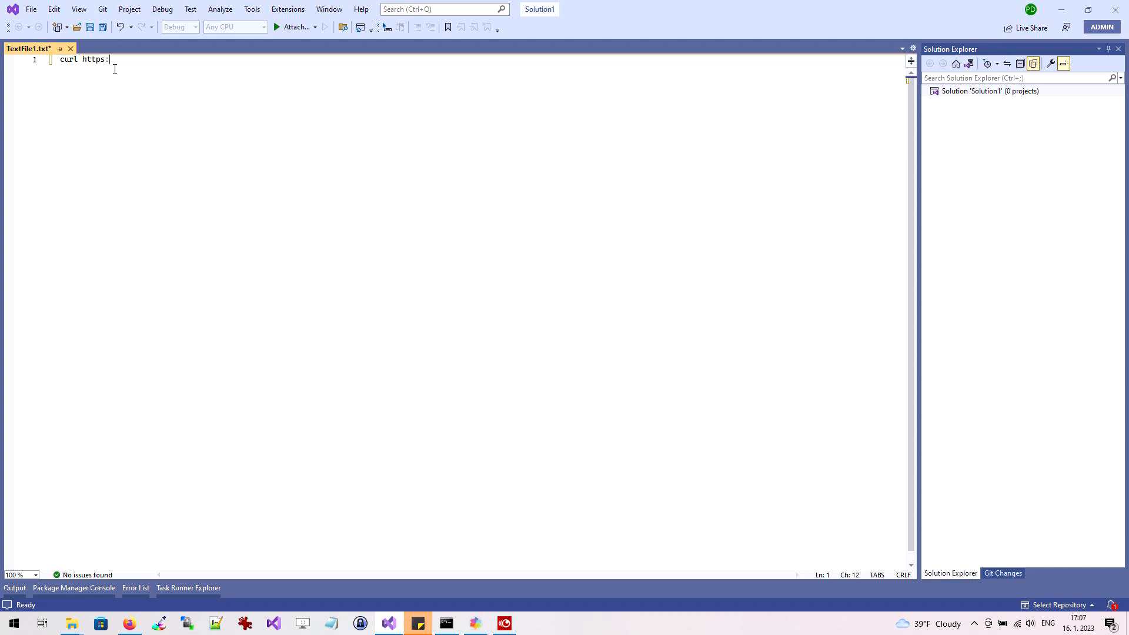
type("//")
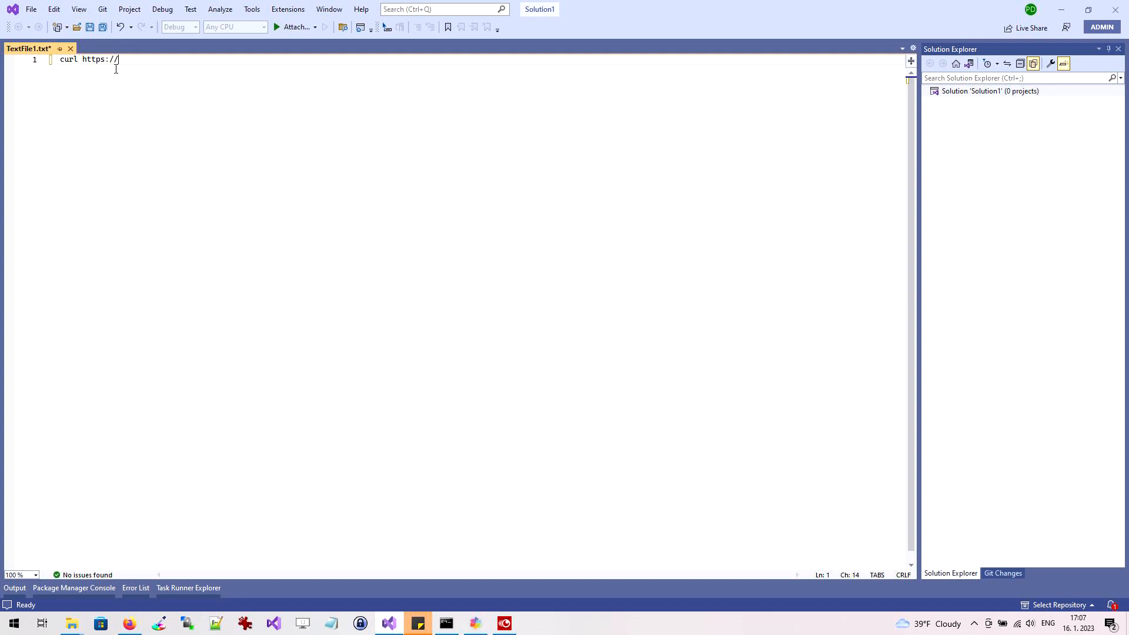
type("www.go")
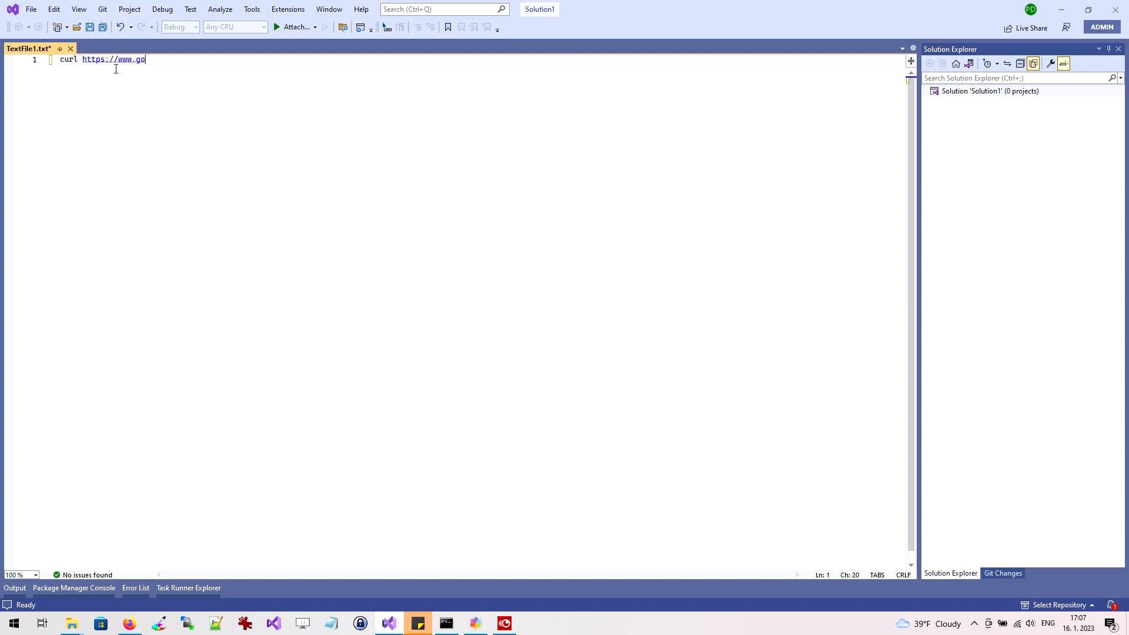
type("ogle.com -")
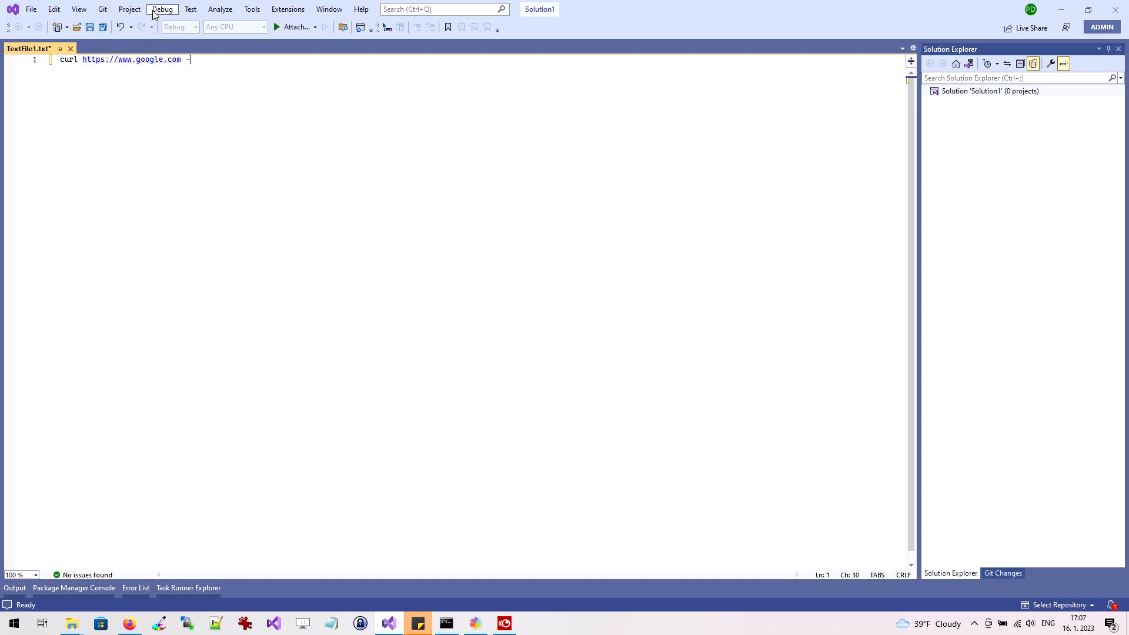
type("o")
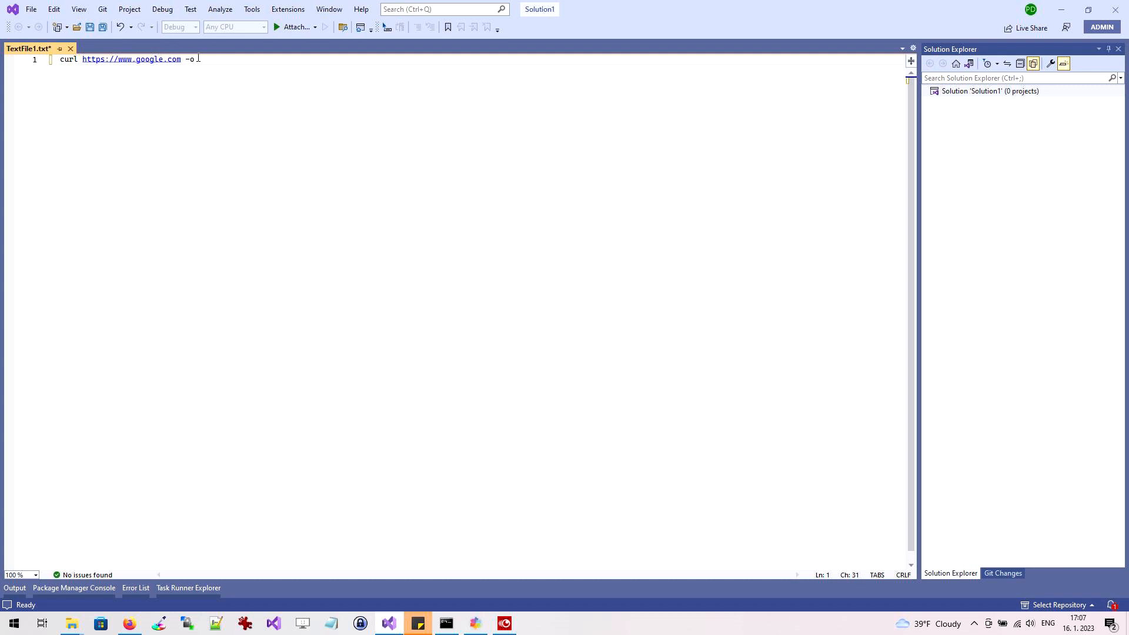
key("BackSpace")
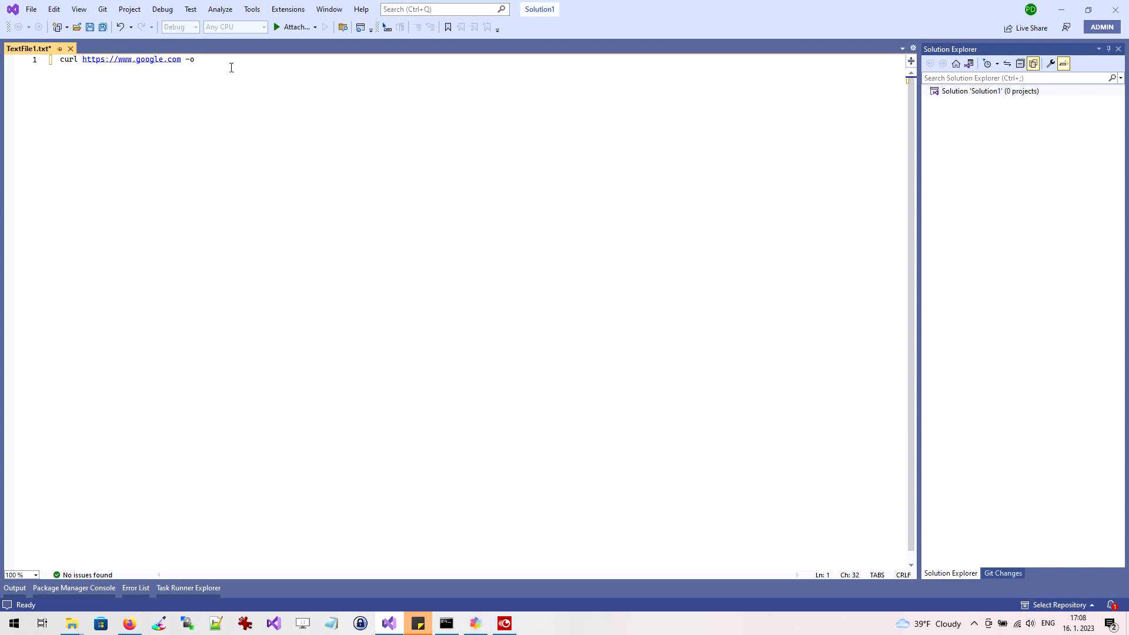
type("output")
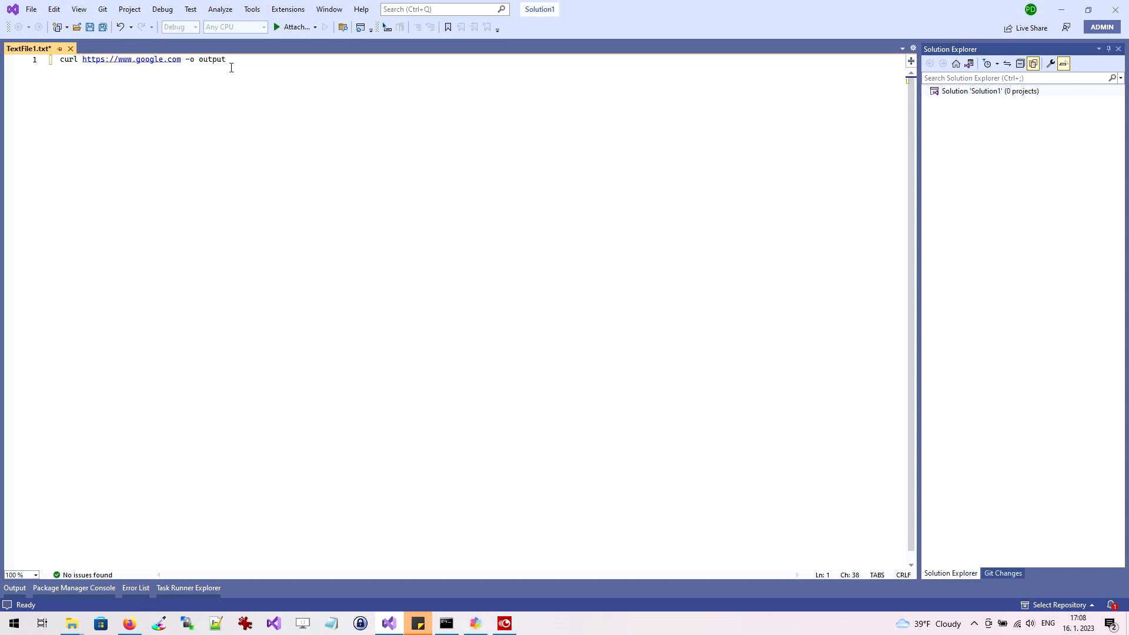
type(".txt")
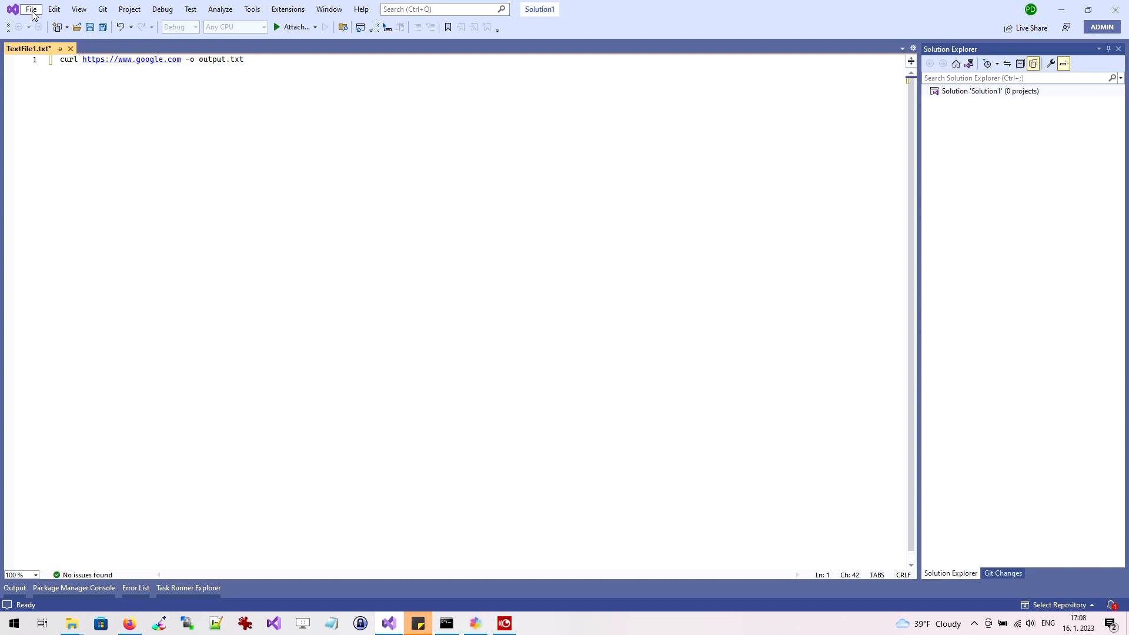
- Save the file as exporturl.bat in P:\tmp\curl via Save As
left_click(31, 8)
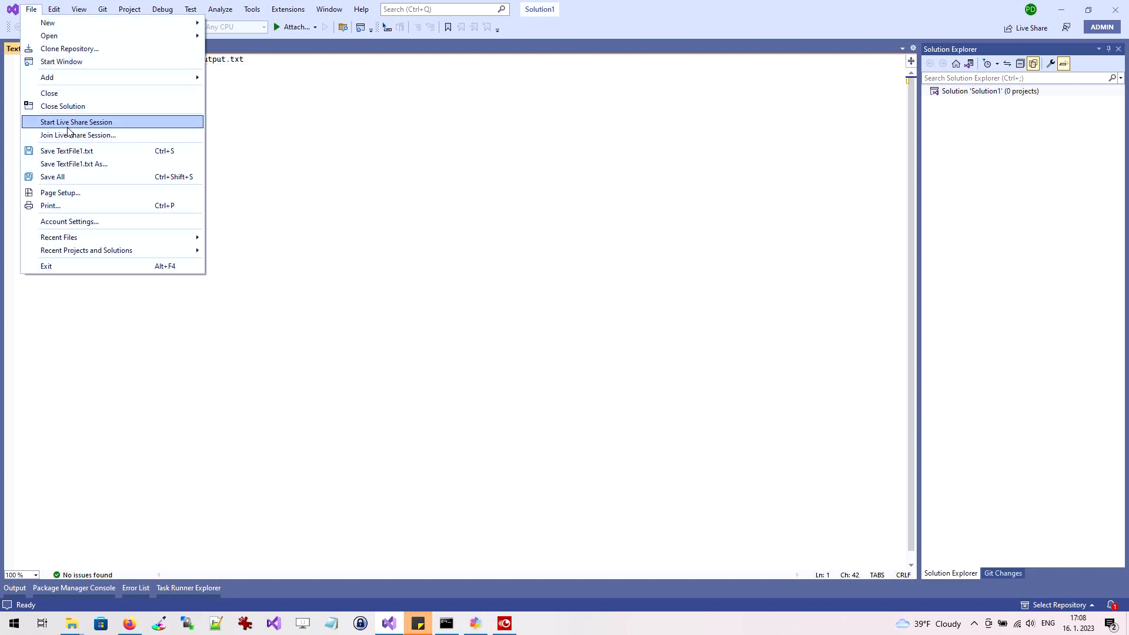
left_click(73, 163)
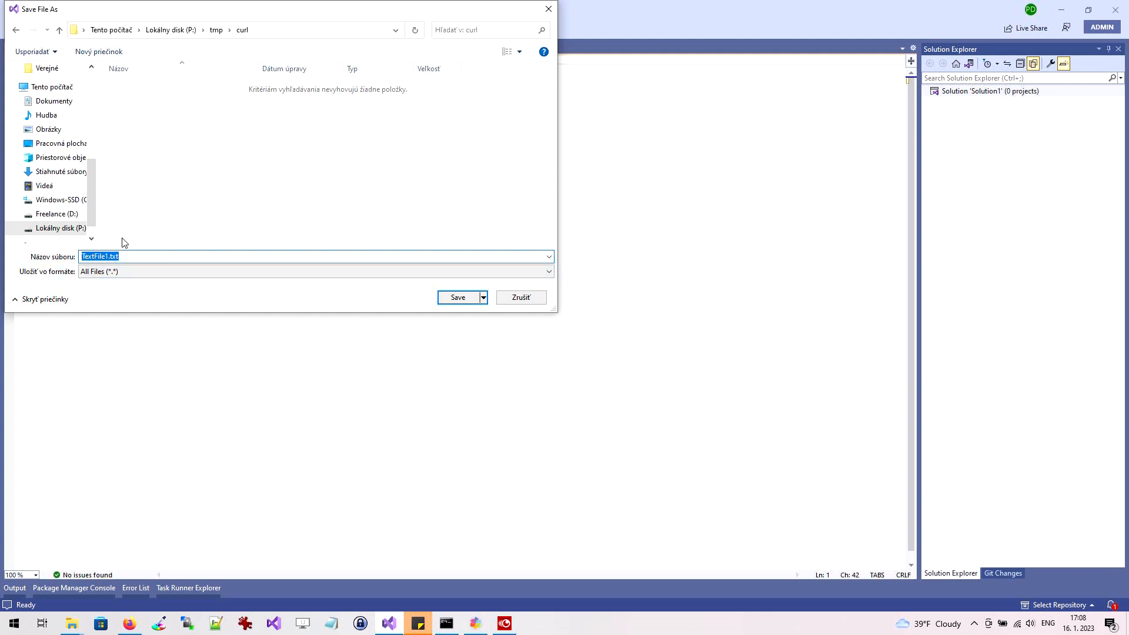
type("export")
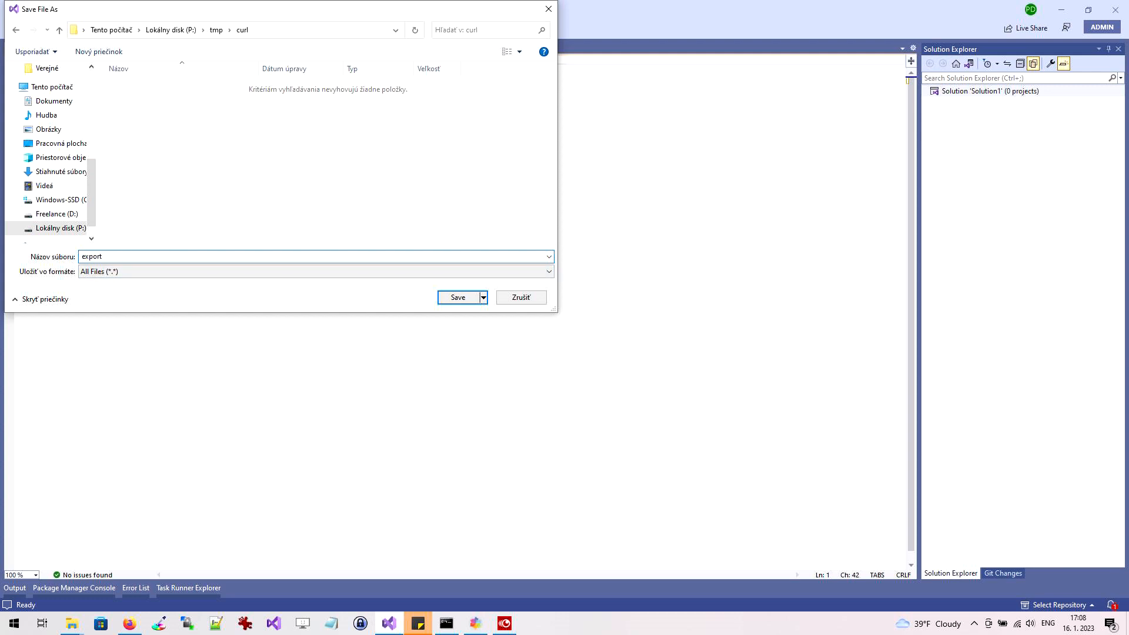
type("url.bat")
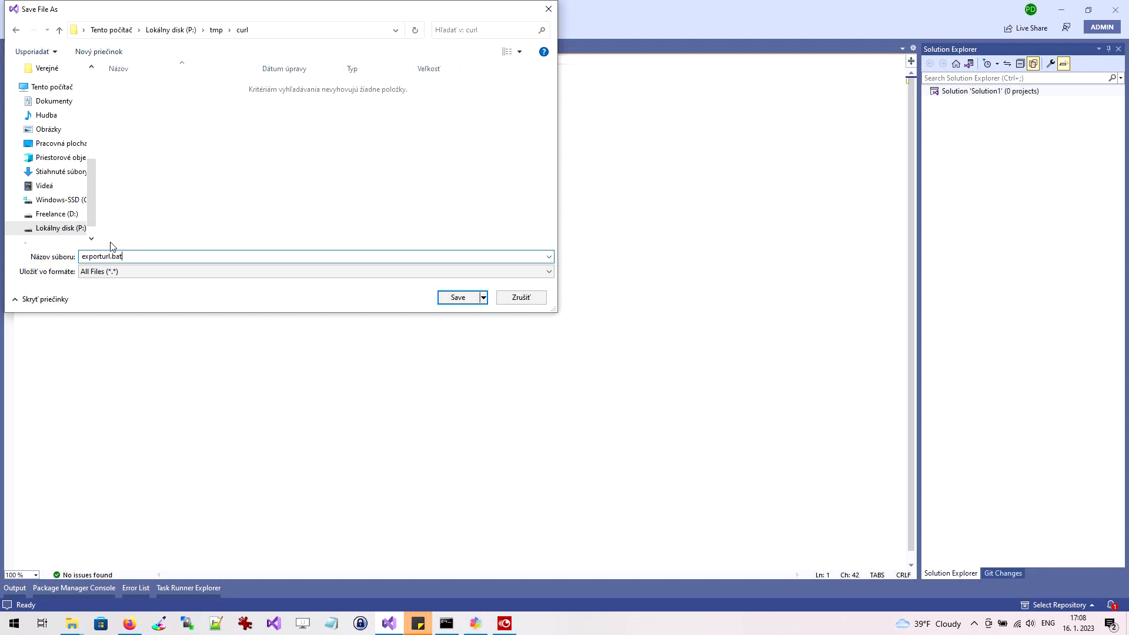
double_click(115, 256)
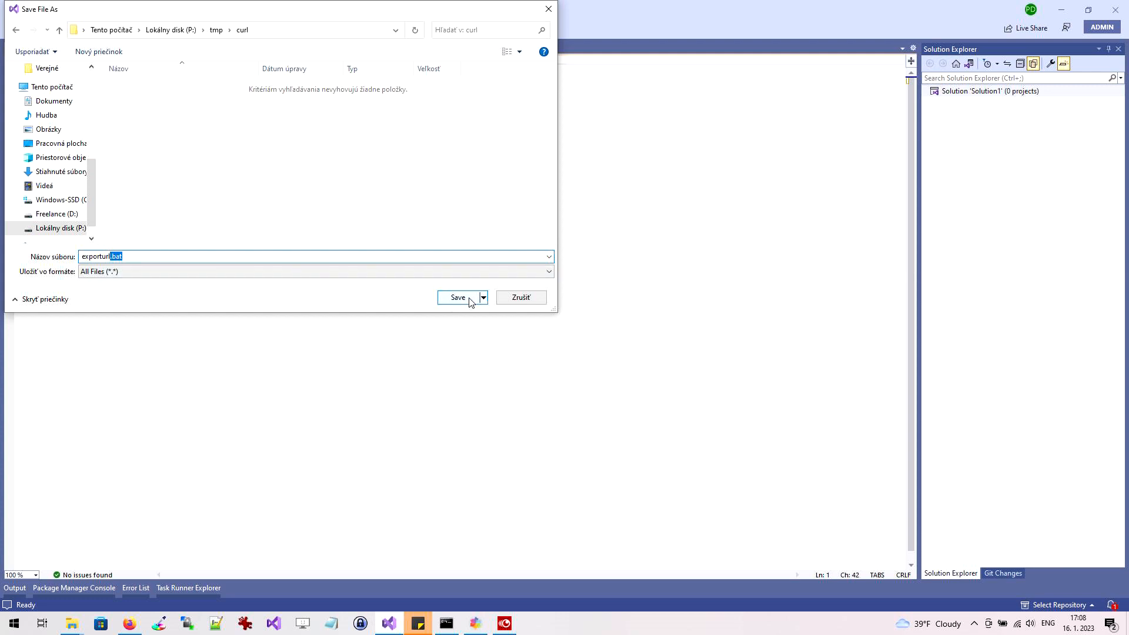
left_click(458, 298)
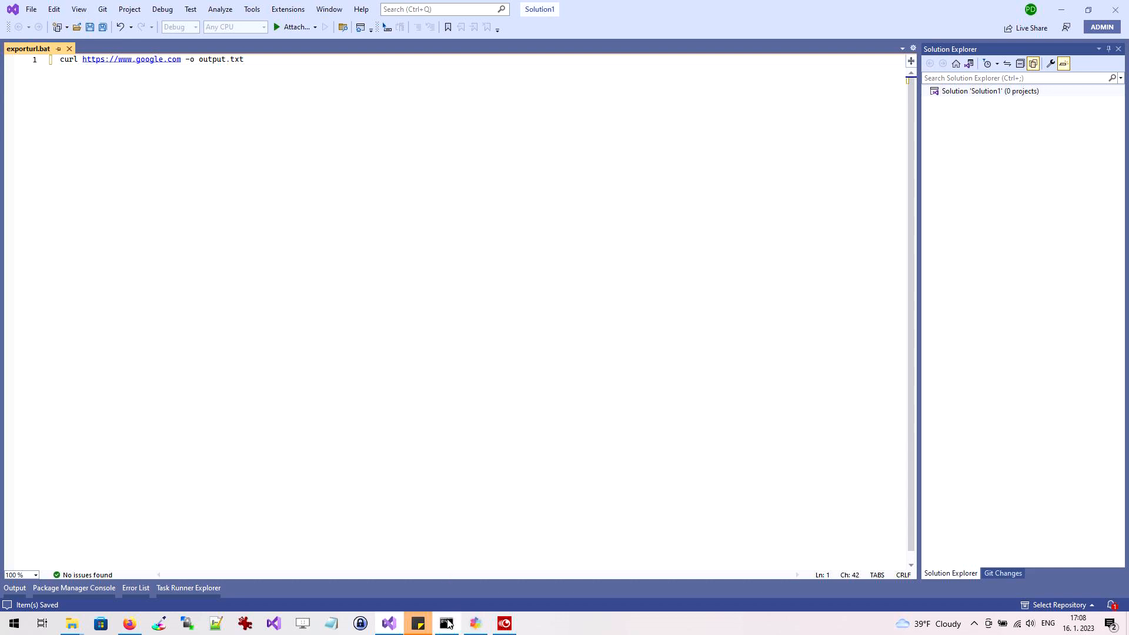
- Run exporturl.bat in cmd at P:\tmp\curl, then view output.txt's HTML in Notepad
left_click(446, 624)
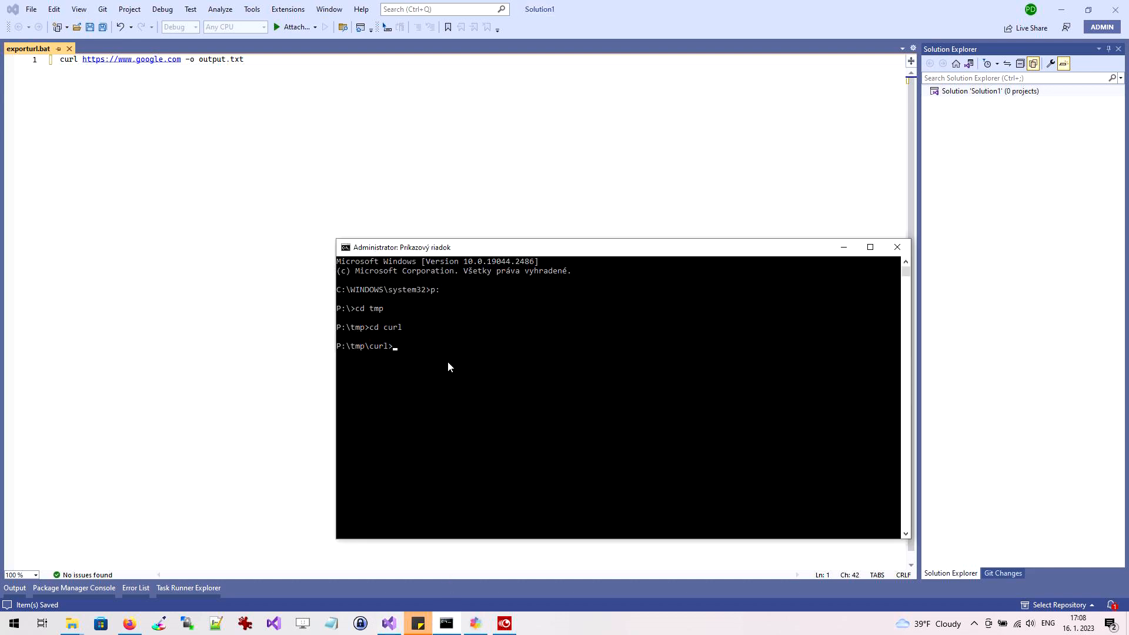
type("cu")
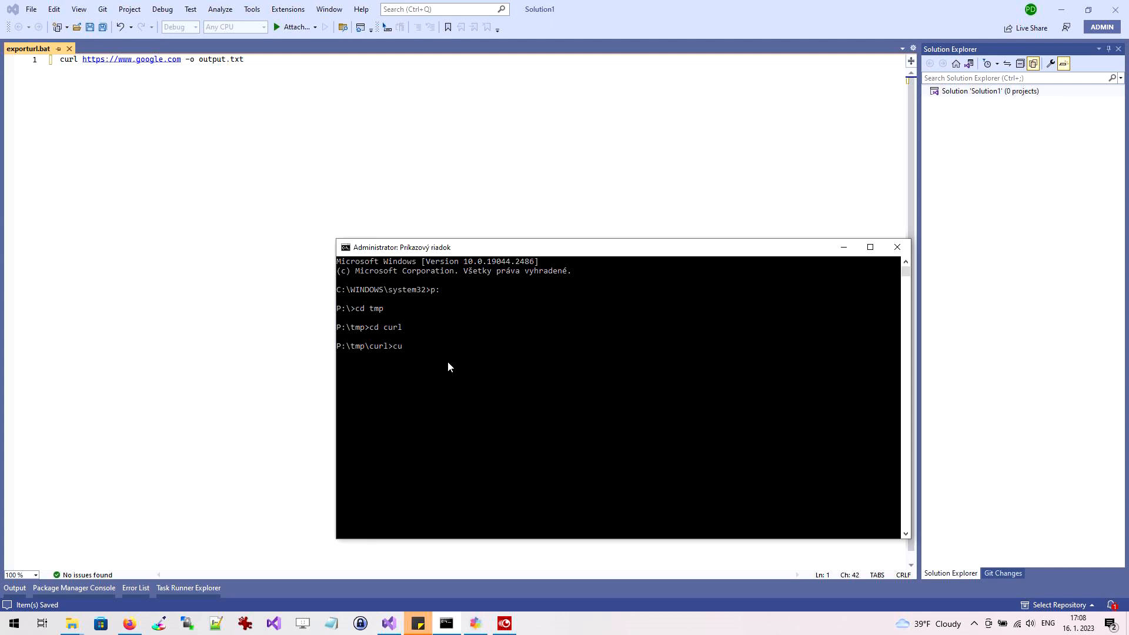
key("Backspace")
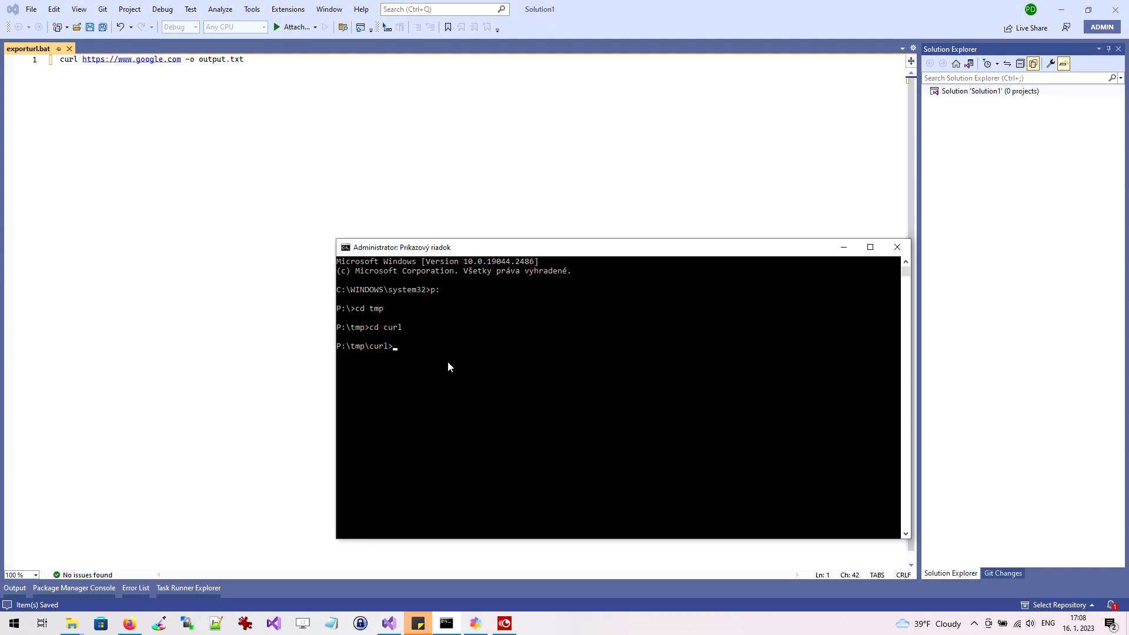
type("exporturl.bat")
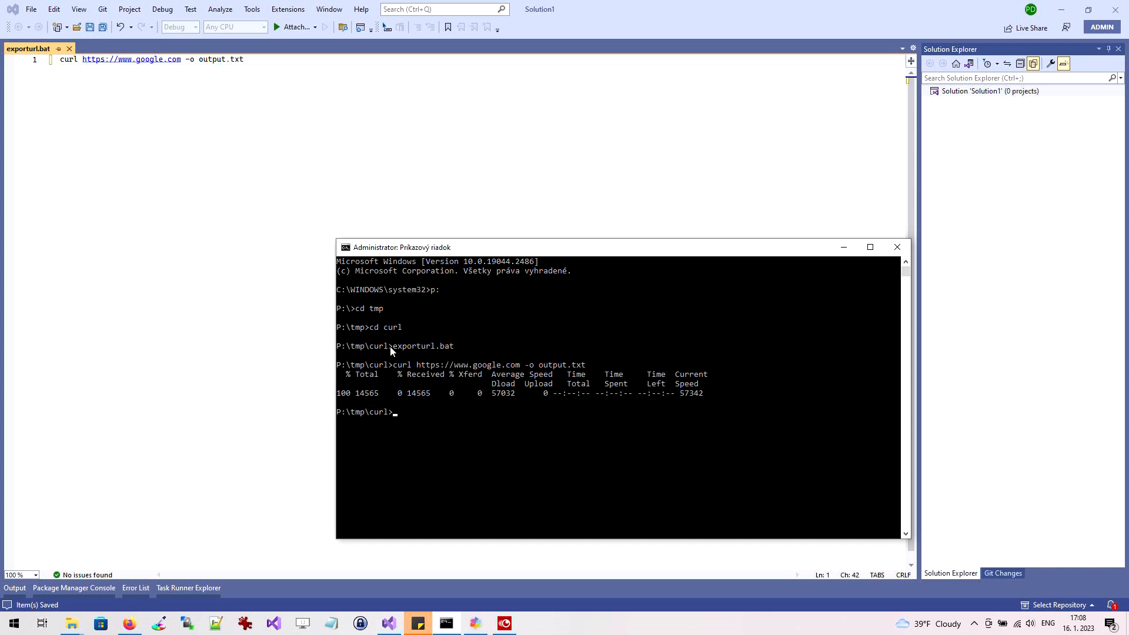
mouse_move(713, 395)
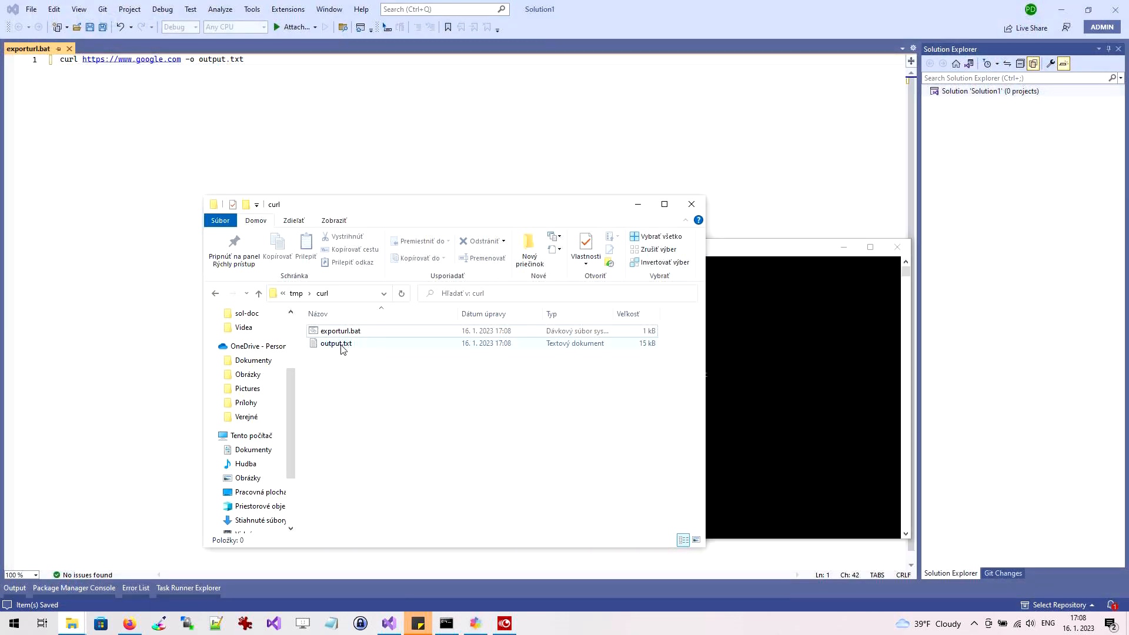
double_click(335, 342)
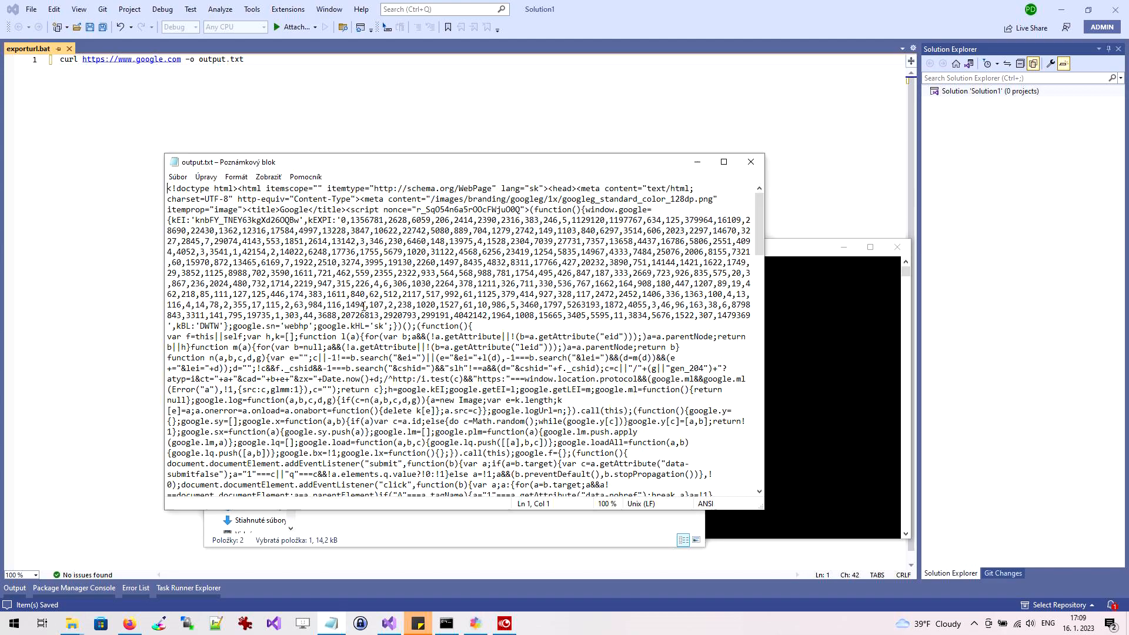